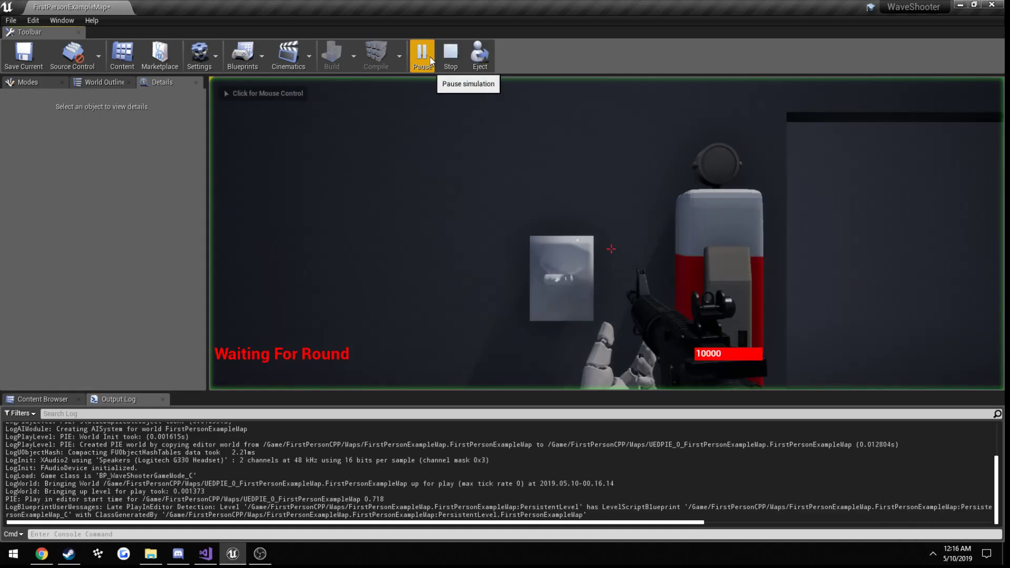
Take control of the running game and shoot a round 1 zombie.
{"action": "left_click", "coordinate": [422, 56]}
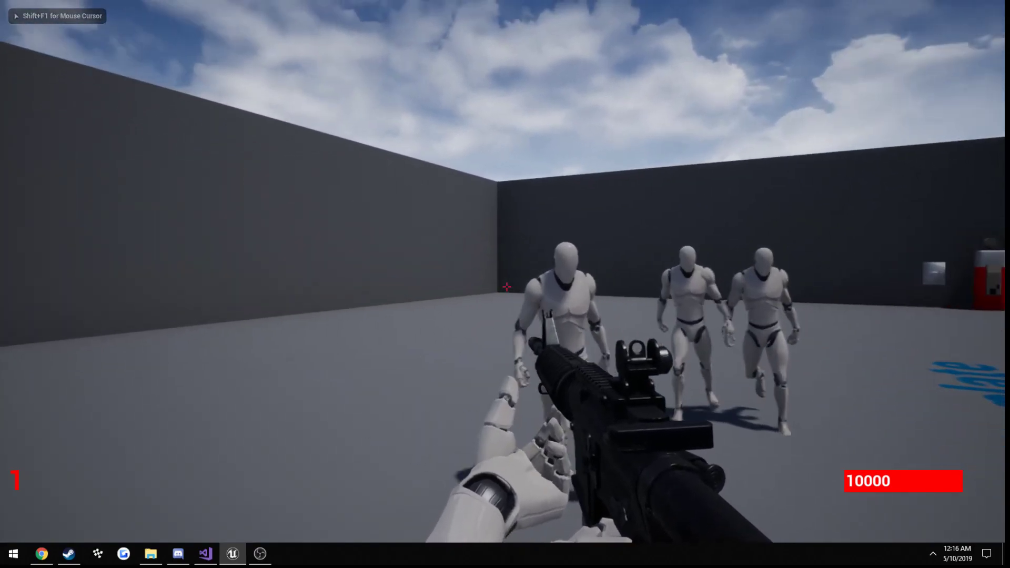
{"action": "mouse_move", "coordinate": [505, 287]}
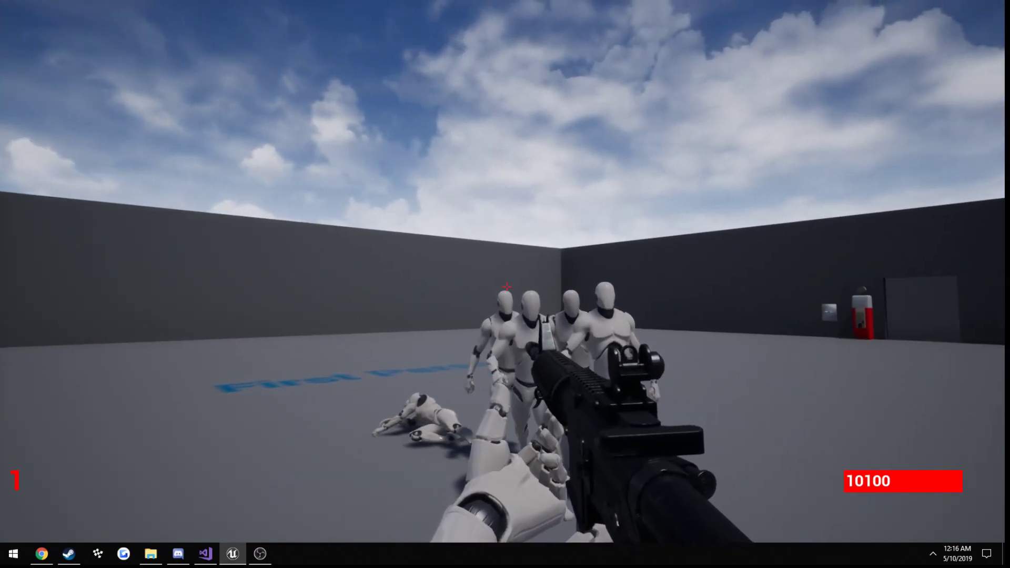
Shoot the approaching zombies until round 1 clears and round 2 begins.
{"action": "left_click", "coordinate": [505, 284]}
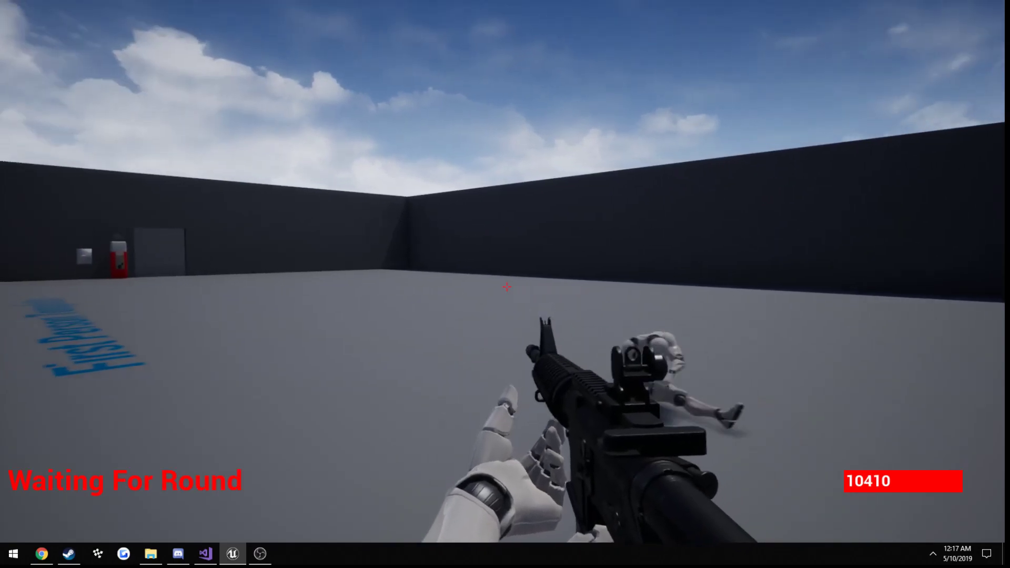
{"action": "mouse_move", "coordinate": [505, 287]}
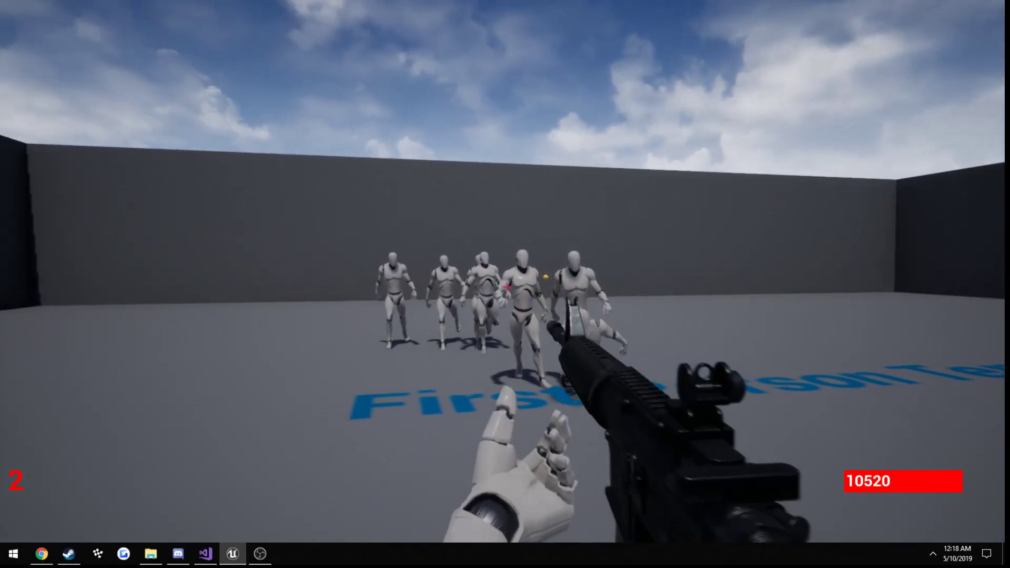
Shoot the round 3 zombies, then buy Jugger-Nog for 2500 points.
{"action": "left_click", "coordinate": [505, 284]}
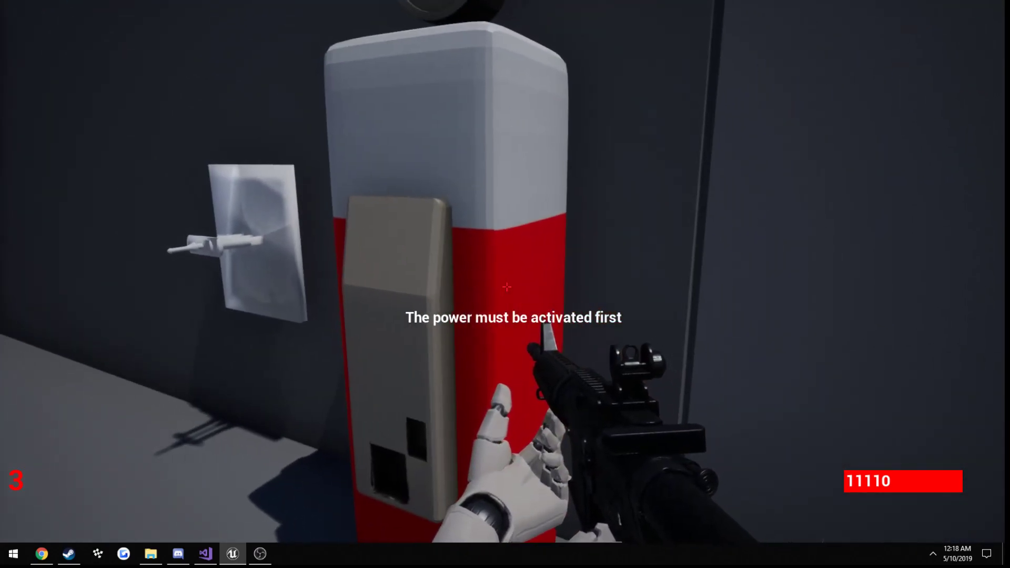
{"action": "mouse_move", "coordinate": [505, 287]}
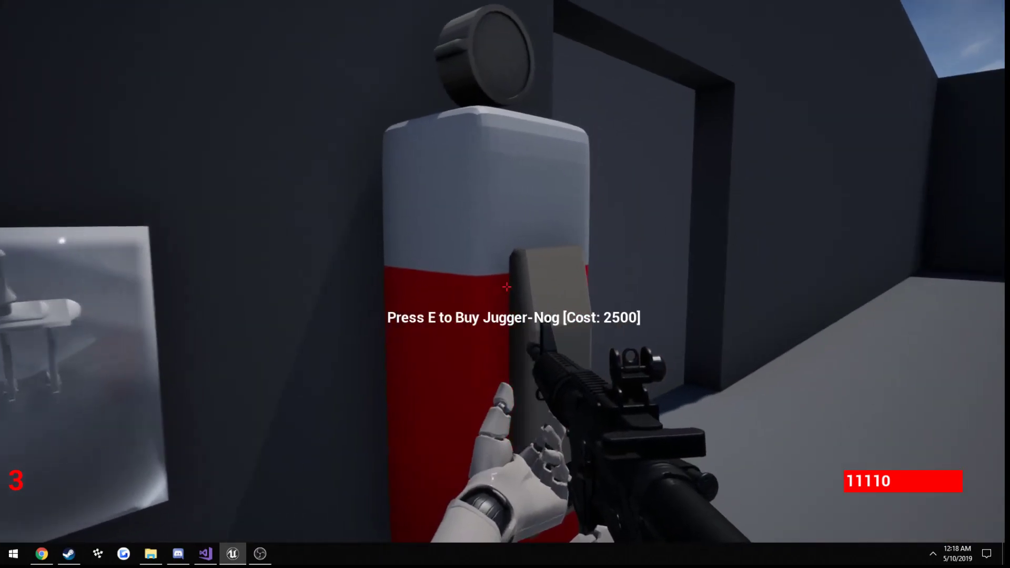
{"action": "key", "text": "e"}
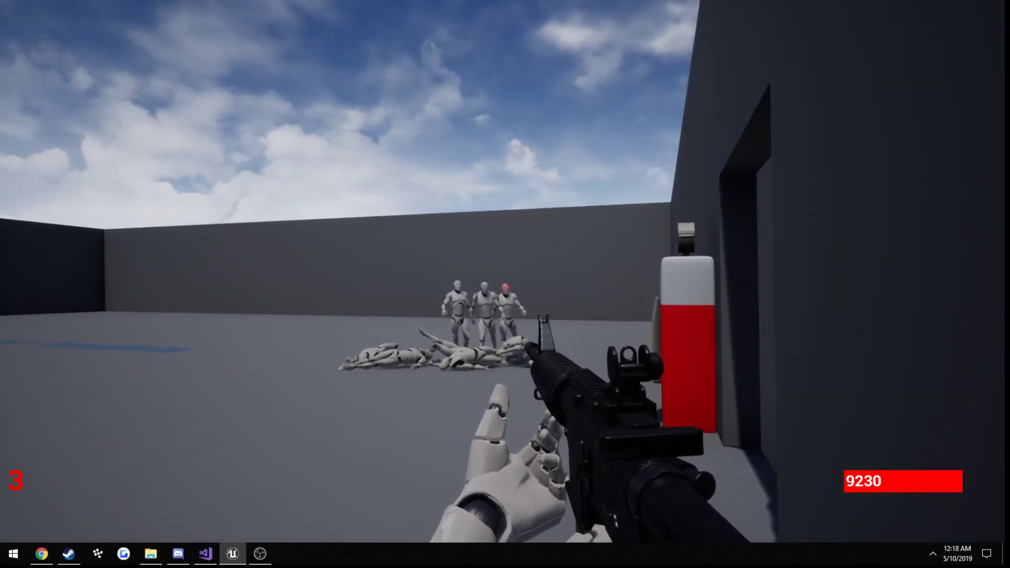
Shoot the zombies across the arena, the group ahead and the nearby pair.
{"action": "left_click", "coordinate": [505, 284]}
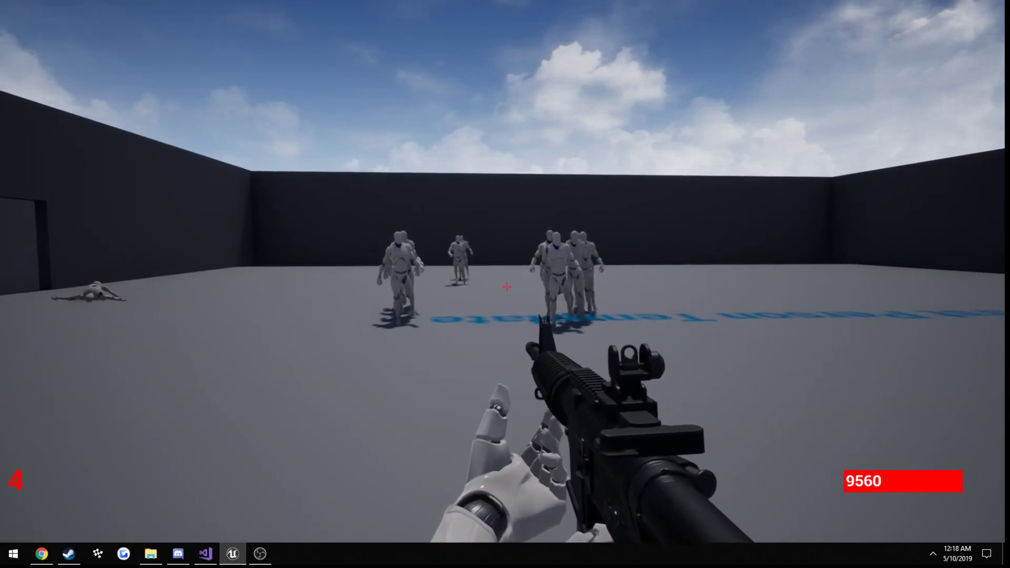
{"action": "mouse_move", "coordinate": [505, 287]}
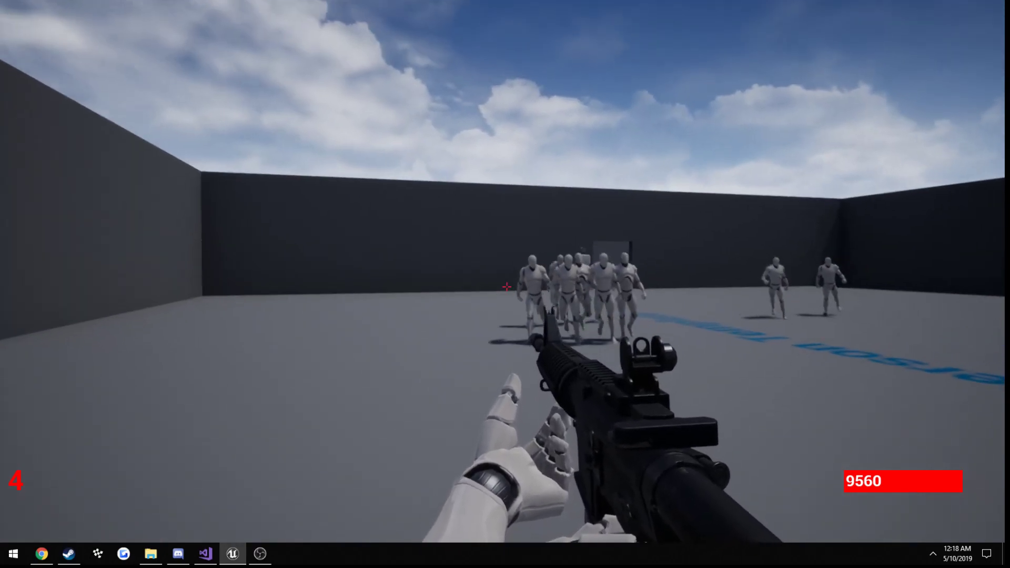
{"action": "mouse_move", "coordinate": [505, 286]}
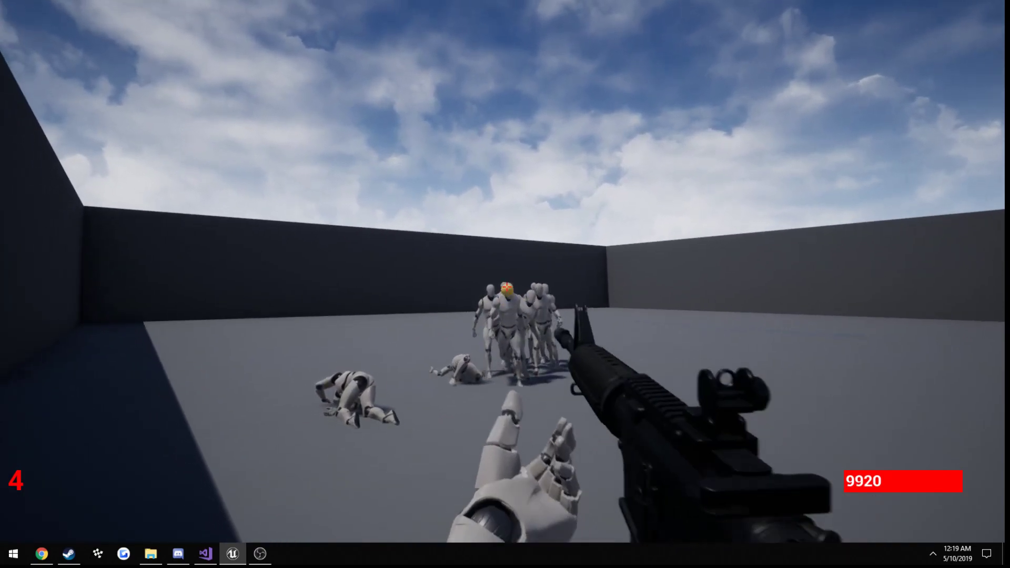
{"action": "left_click", "coordinate": [505, 284]}
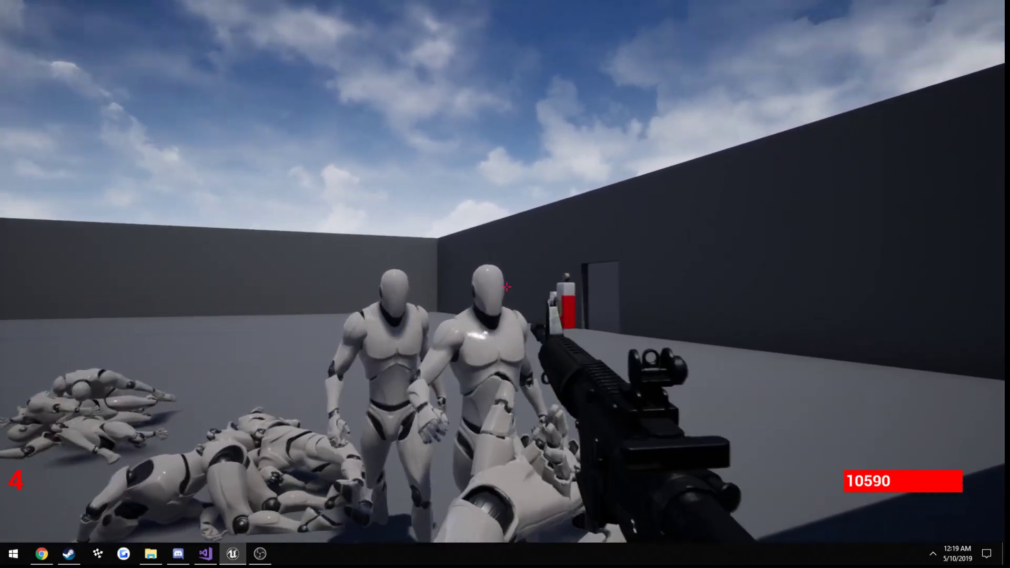
{"action": "left_click", "coordinate": [505, 287]}
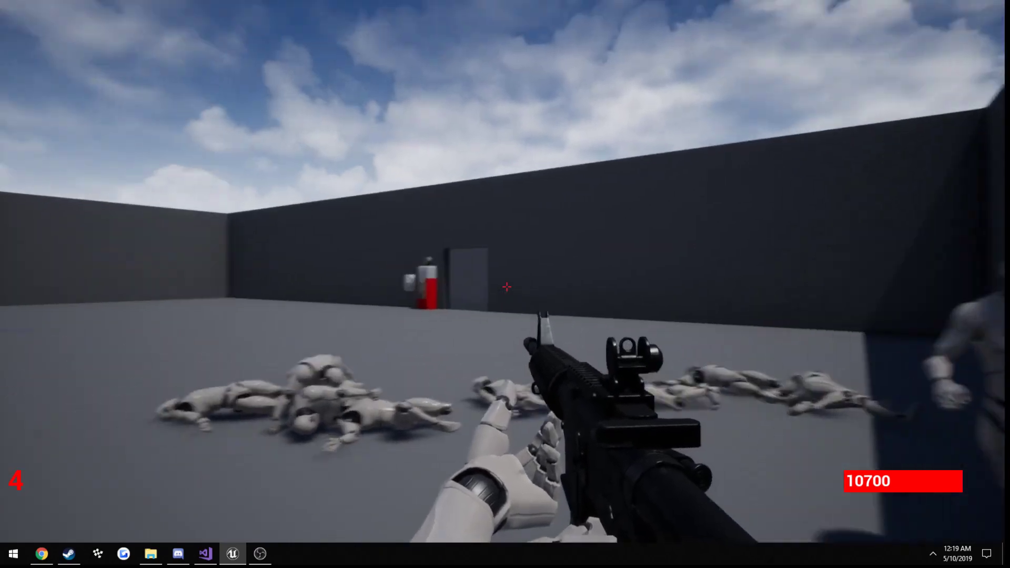
{"action": "mouse_move", "coordinate": [505, 287]}
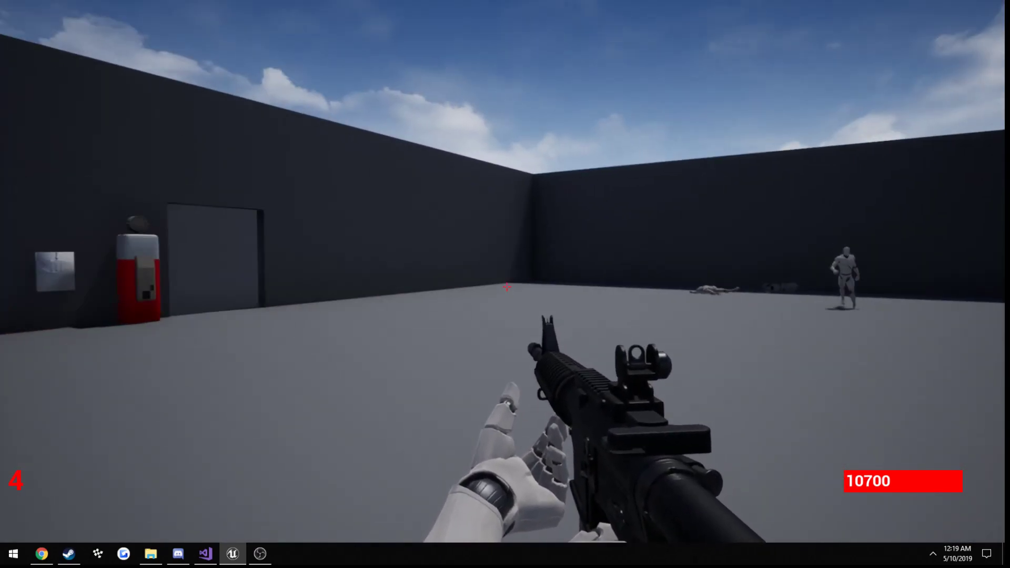
{"action": "mouse_move", "coordinate": [505, 286]}
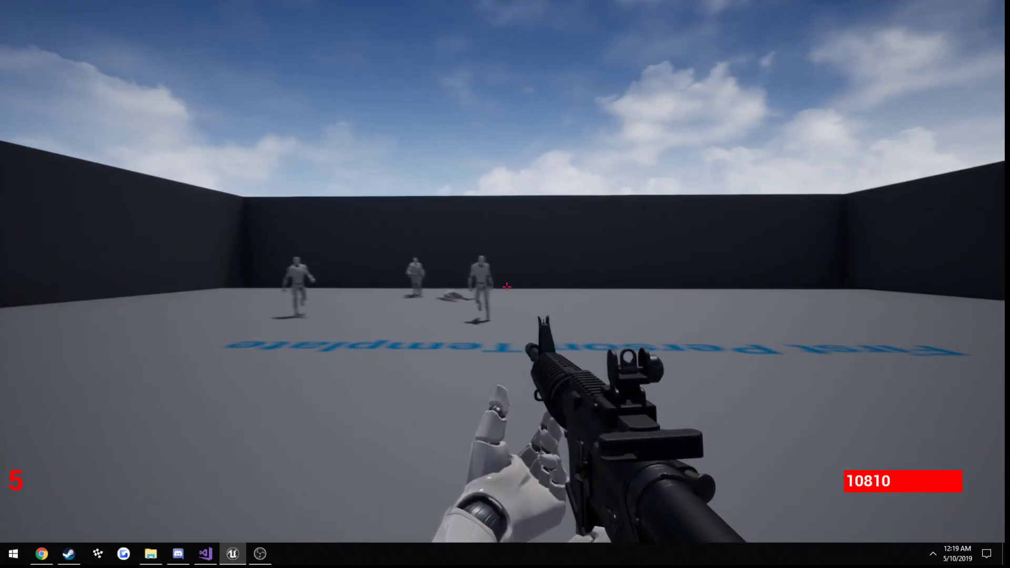
{"action": "mouse_move", "coordinate": [505, 287]}
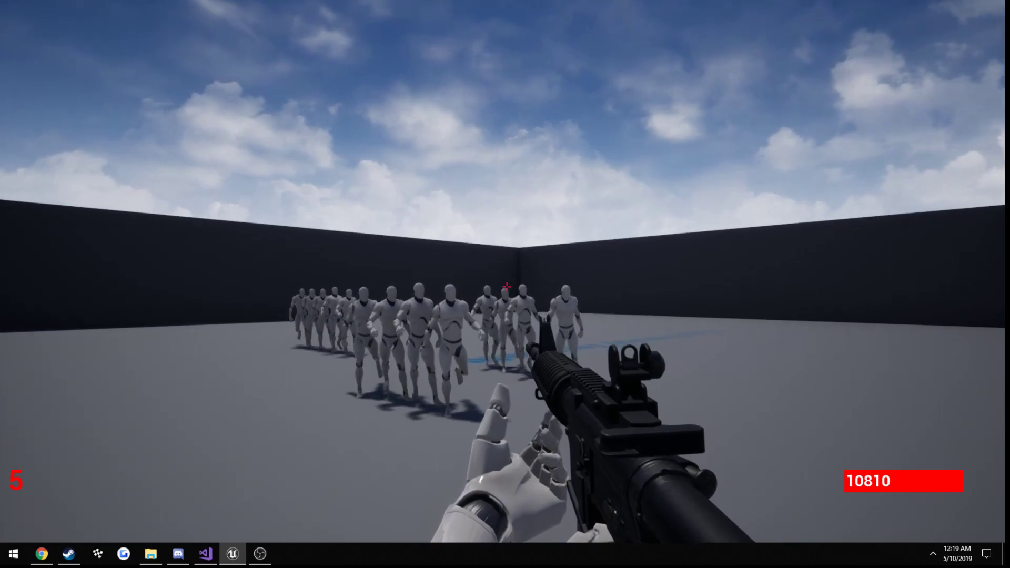
Shoot the lines of approaching zombies through round 5 into round 6.
{"action": "left_click", "coordinate": [505, 287]}
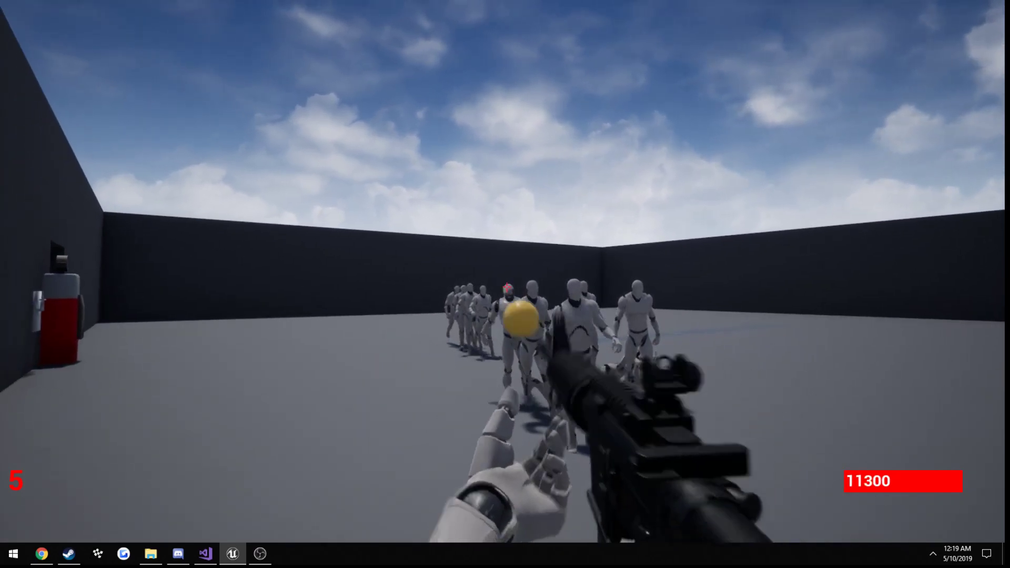
{"action": "left_click", "coordinate": [505, 284]}
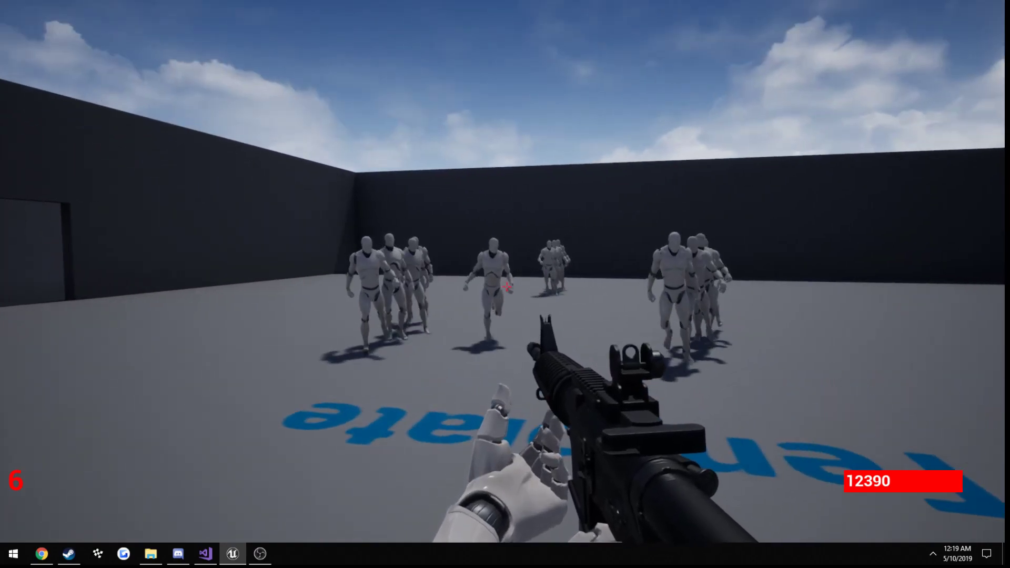
{"action": "mouse_move", "coordinate": [505, 284]}
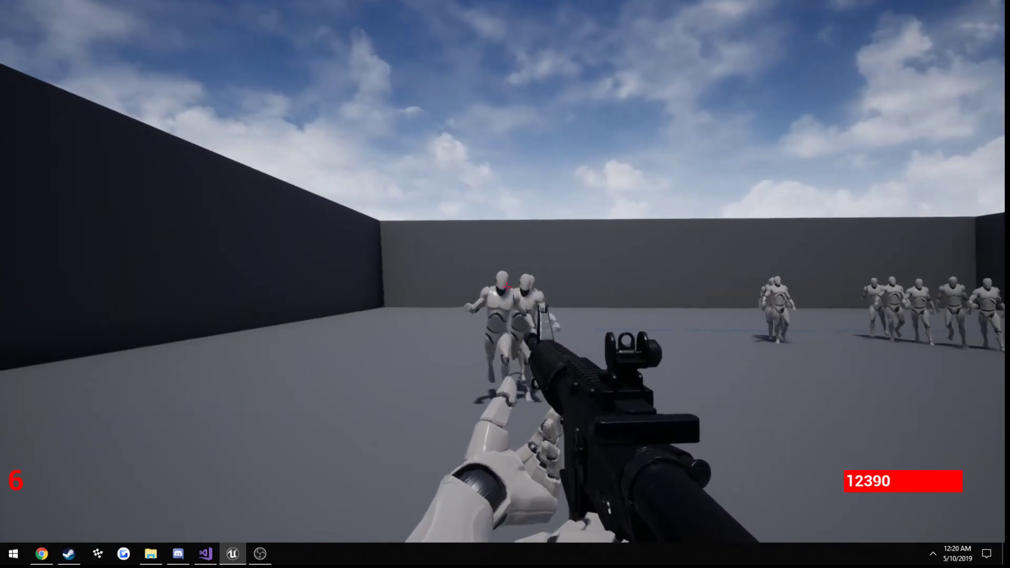
{"action": "left_click", "coordinate": [505, 285]}
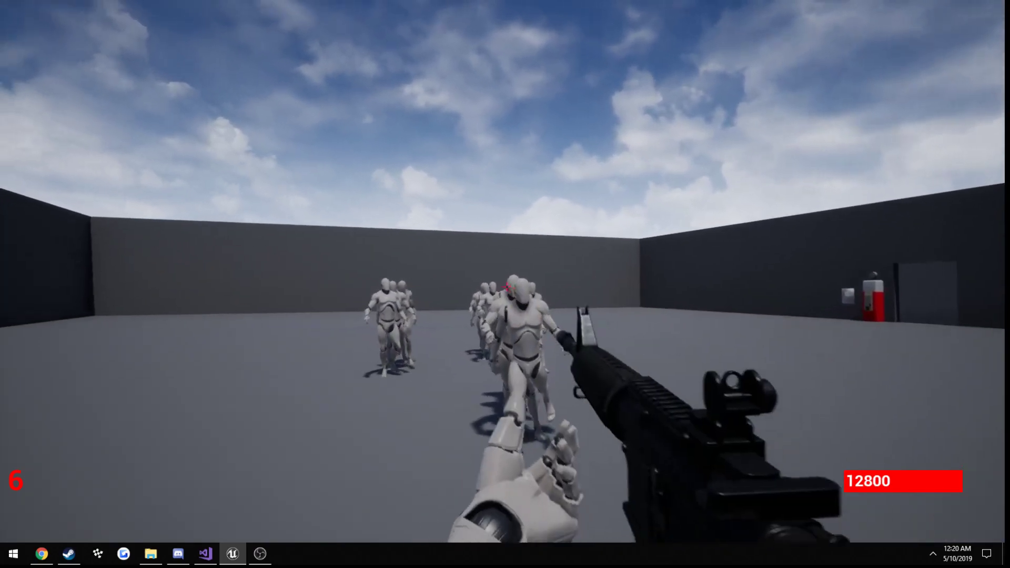
{"action": "left_click", "coordinate": [505, 284]}
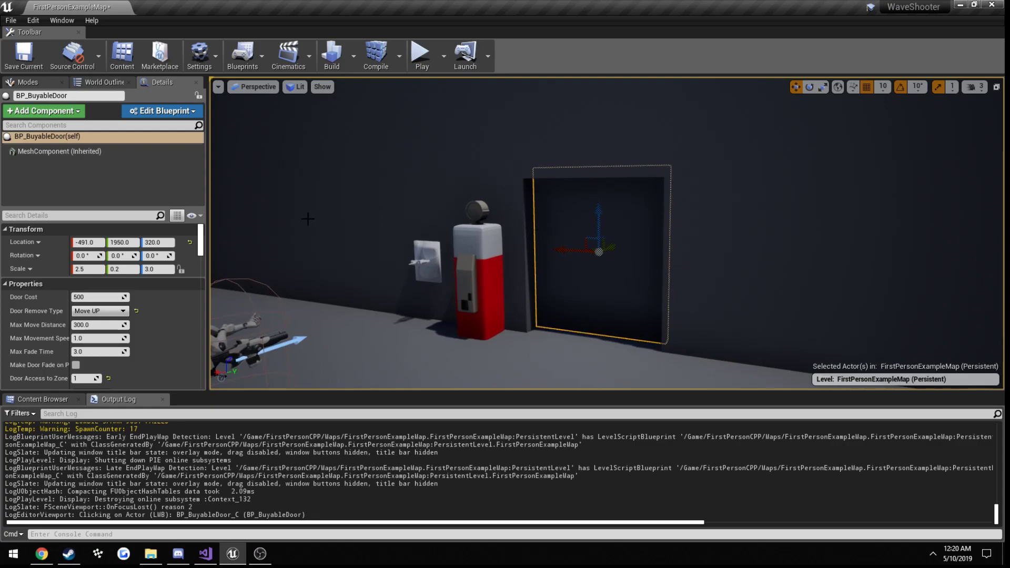
Play-test buying the door, then set Door Remove Type to Move Left.
{"action": "left_click", "coordinate": [421, 53]}
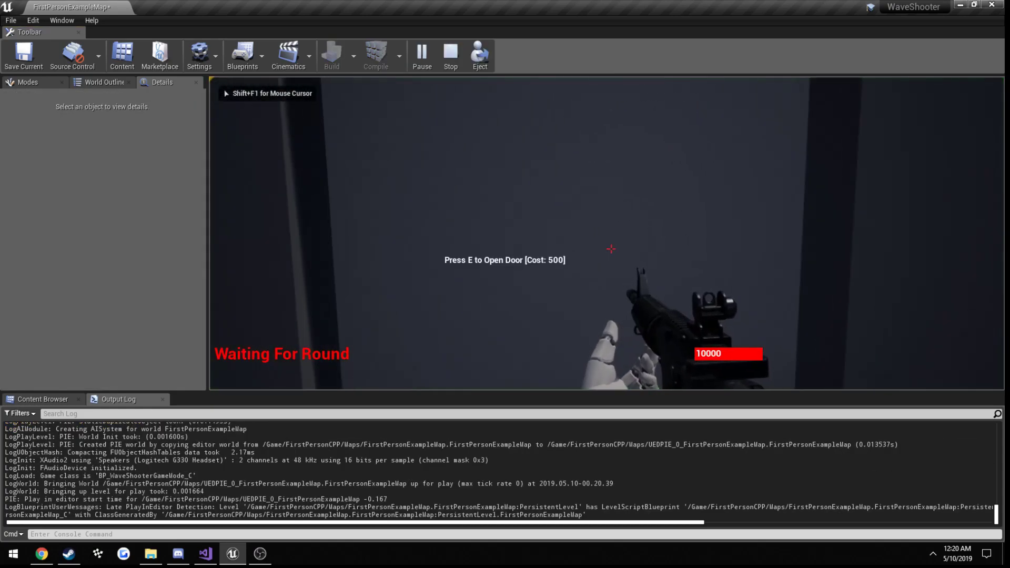
{"action": "key", "text": "e"}
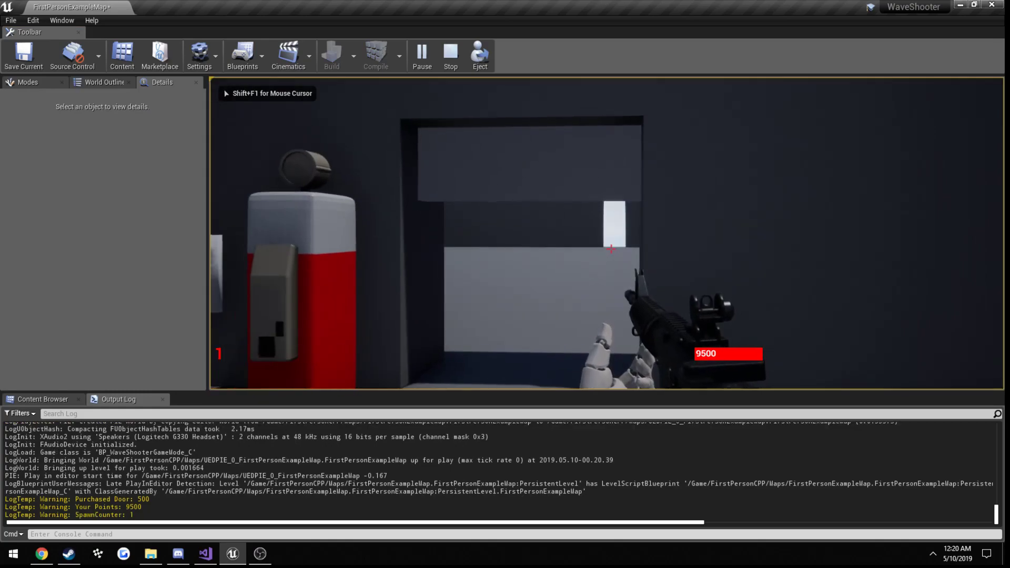
{"action": "left_click", "coordinate": [450, 54]}
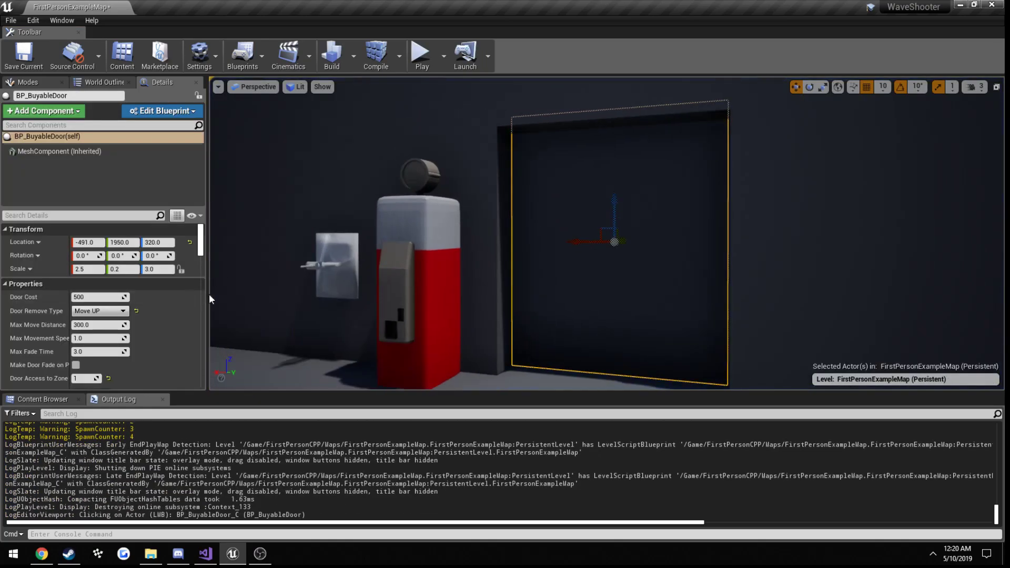
{"action": "left_click", "coordinate": [100, 311]}
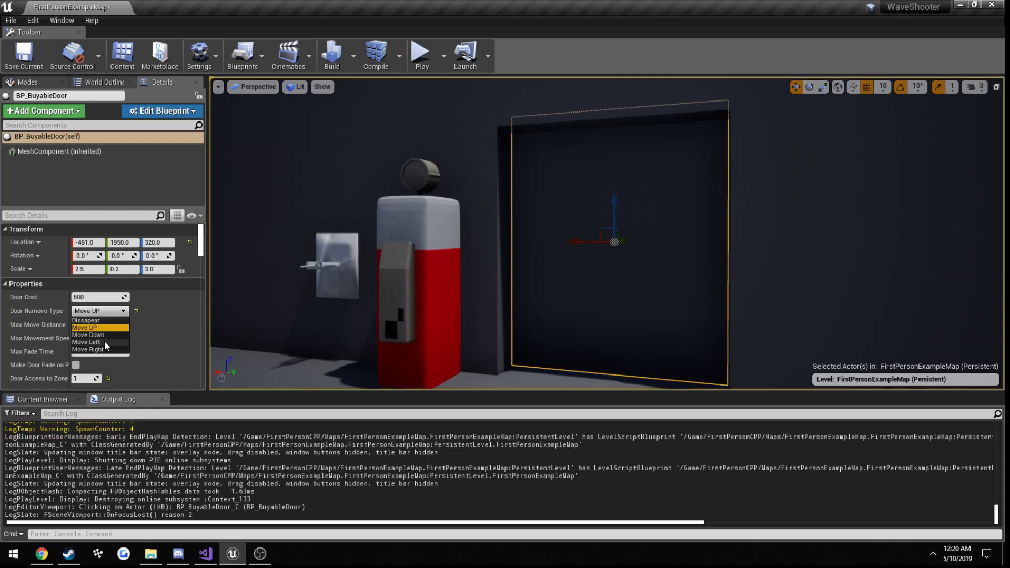
{"action": "left_click", "coordinate": [421, 57]}
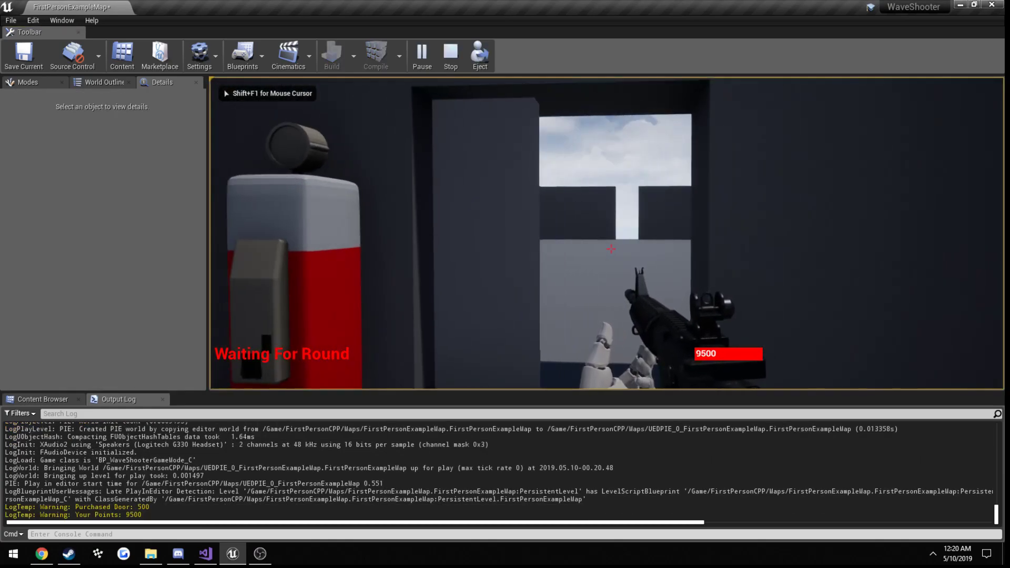
Enable Make Door Fade on the buyable door and test it again.
{"action": "left_click", "coordinate": [450, 56]}
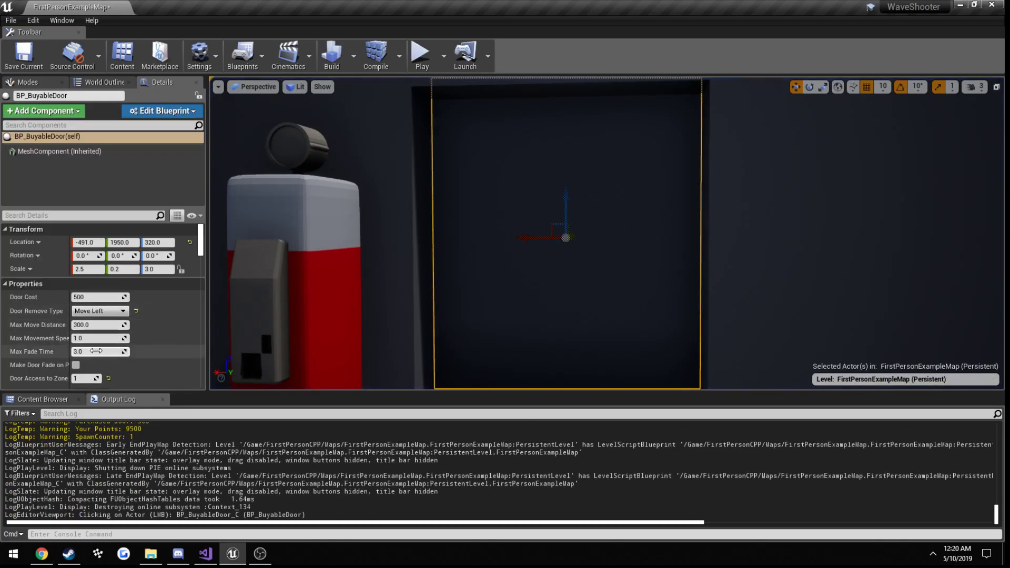
{"action": "left_click", "coordinate": [422, 56]}
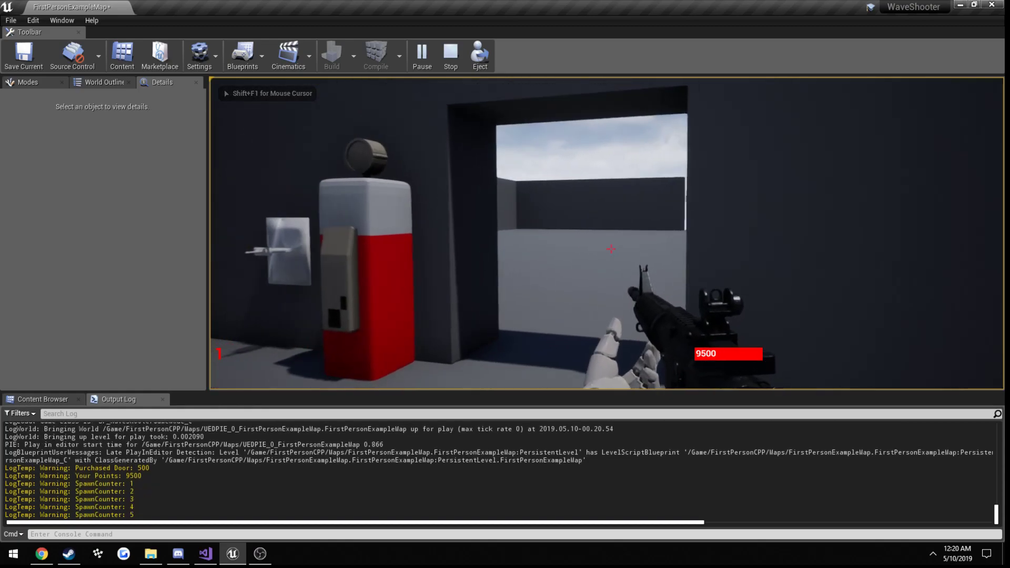
{"action": "left_click", "coordinate": [450, 55]}
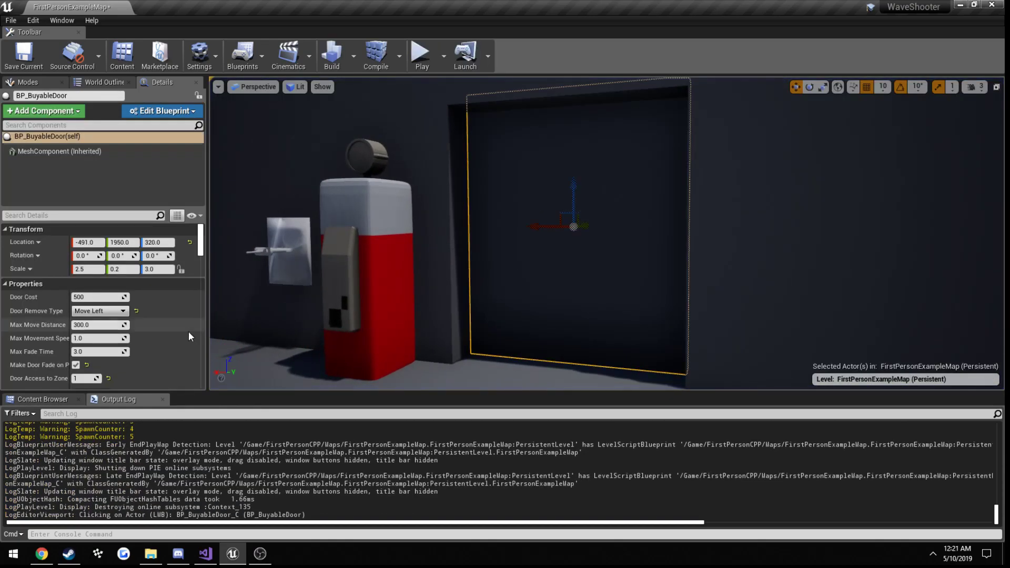
Change the door's Door Remove Type from Move Left to Dissapear.
{"action": "left_click", "coordinate": [100, 310]}
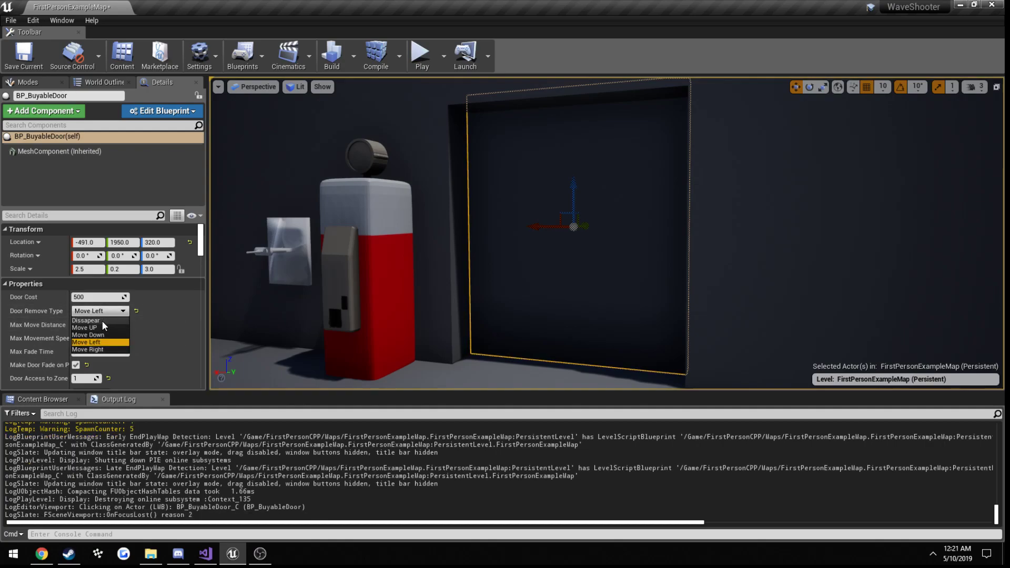
{"action": "left_click", "coordinate": [86, 342]}
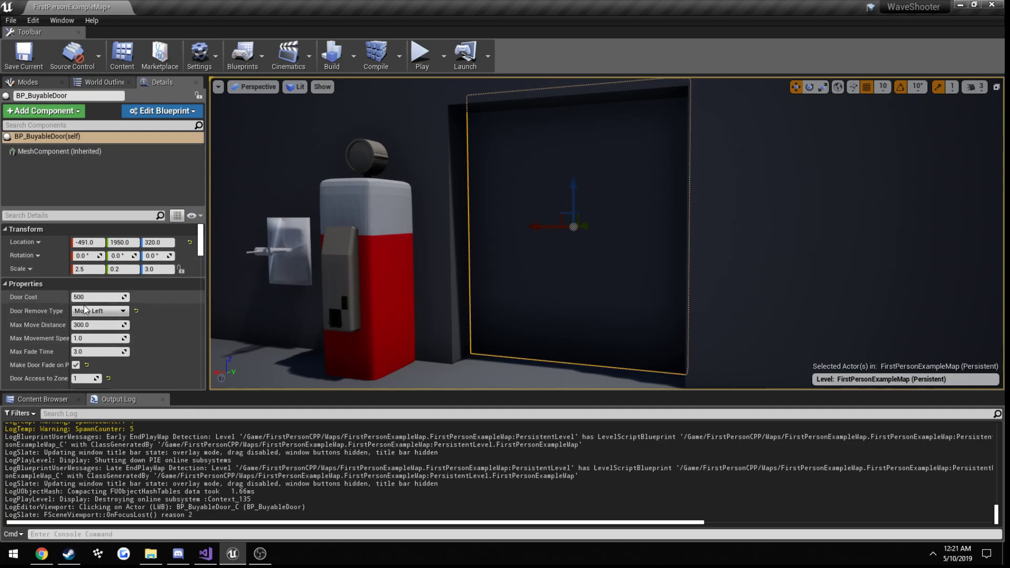
{"action": "left_click", "coordinate": [97, 310]}
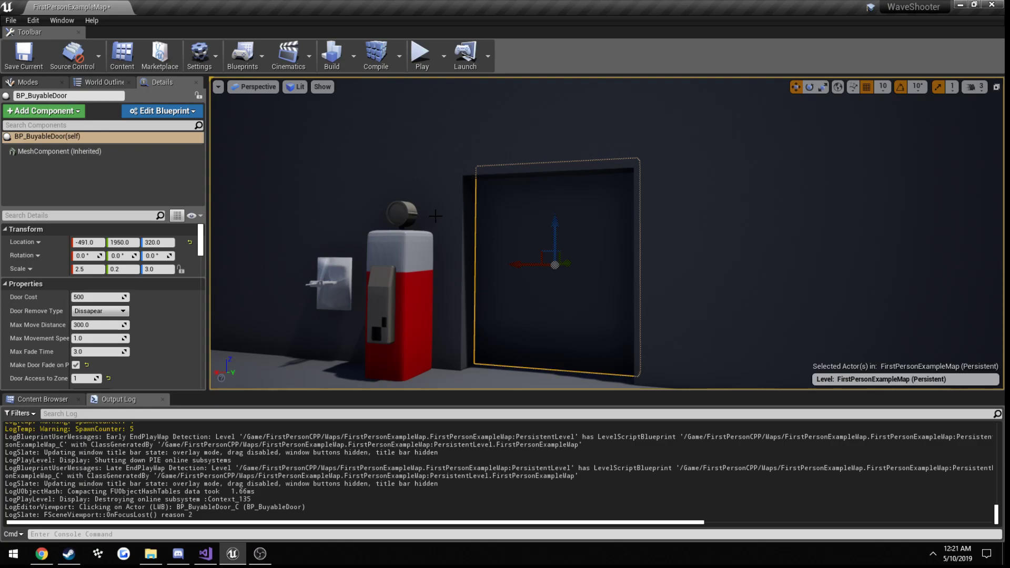
{"action": "mouse_move", "coordinate": [443, 180]}
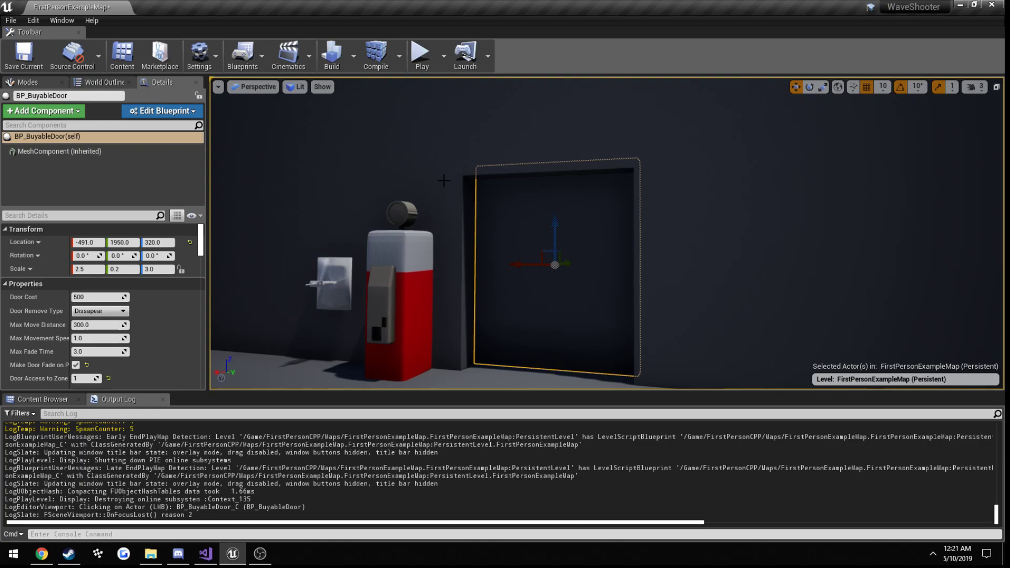
{"action": "left_click", "coordinate": [421, 52]}
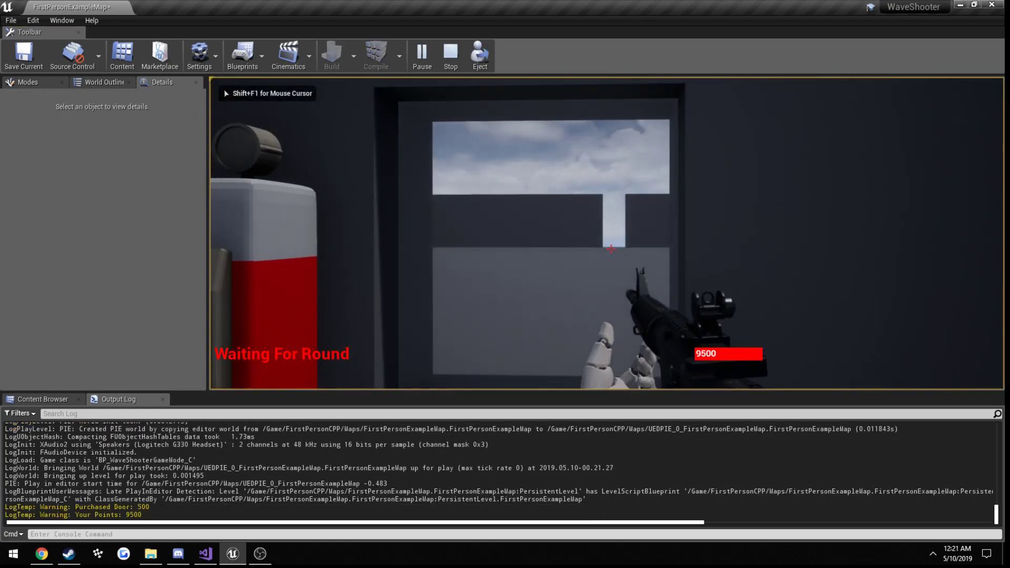
{"action": "left_click", "coordinate": [450, 57]}
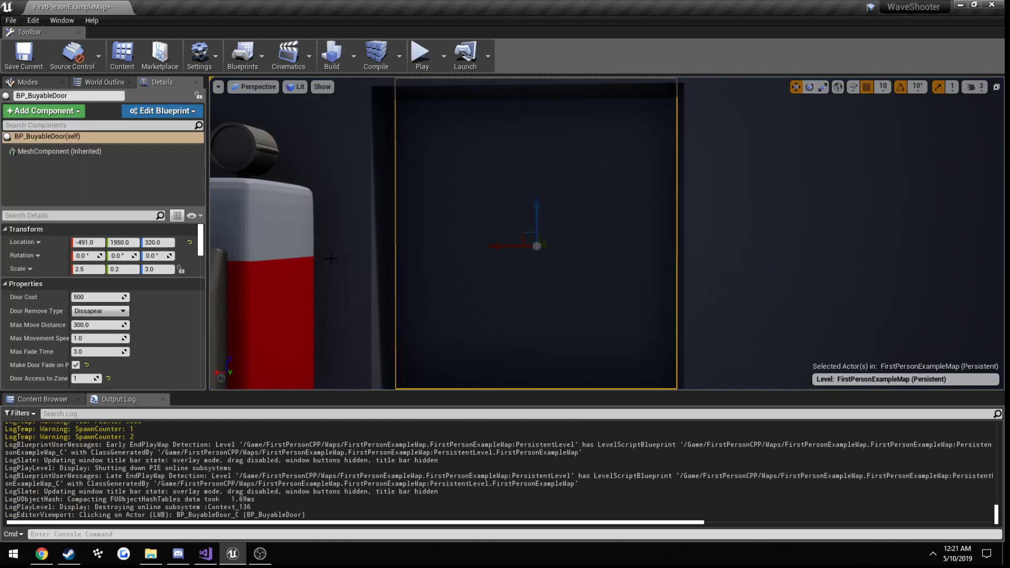
{"action": "left_click", "coordinate": [420, 55]}
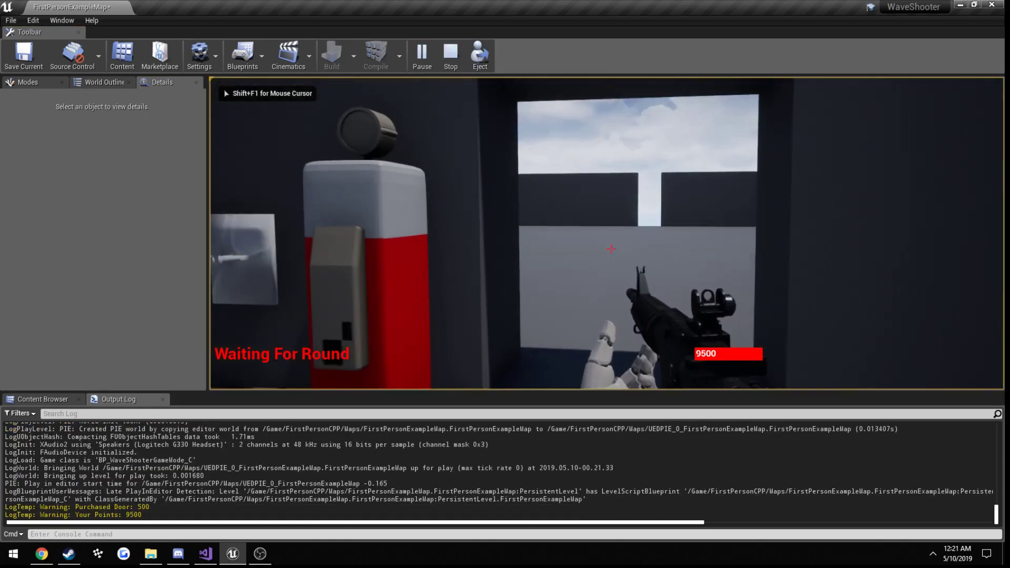
{"action": "left_click", "coordinate": [451, 56]}
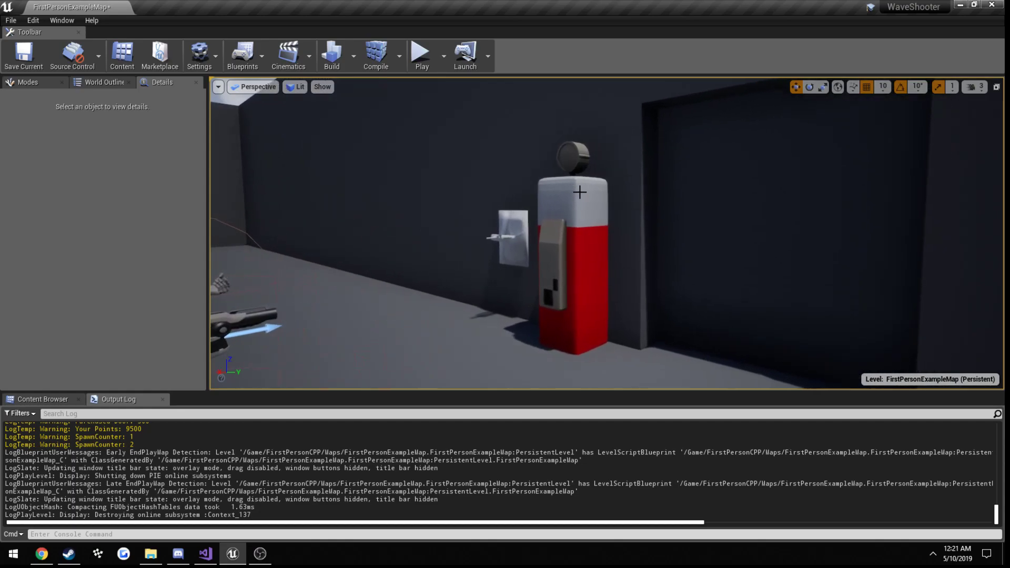
Inspect BP_PerkJuggernog's 2500-point Perk Stats, then select BP_PowerSwitch.
{"action": "left_click", "coordinate": [578, 244]}
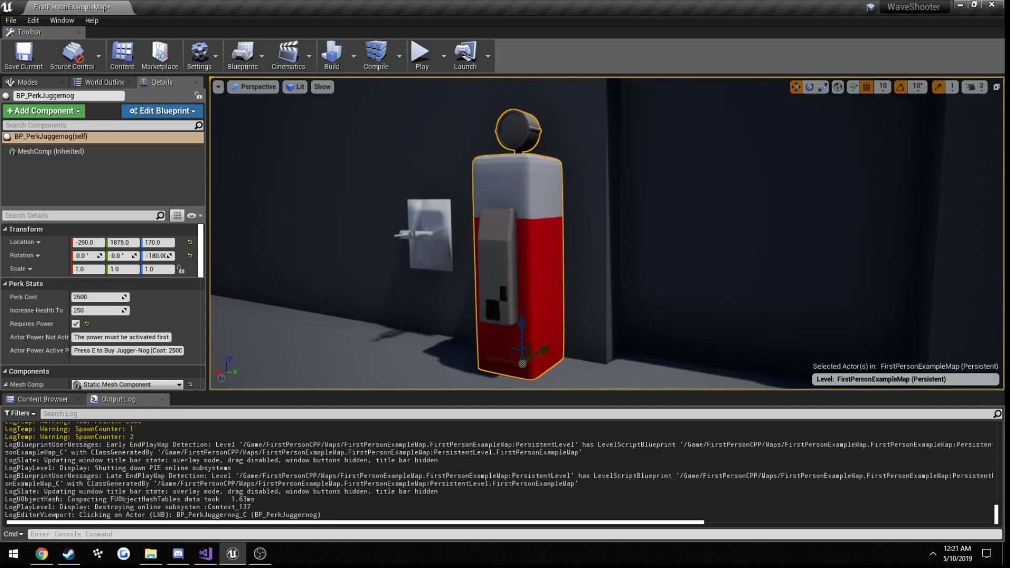
{"action": "mouse_move", "coordinate": [594, 198]}
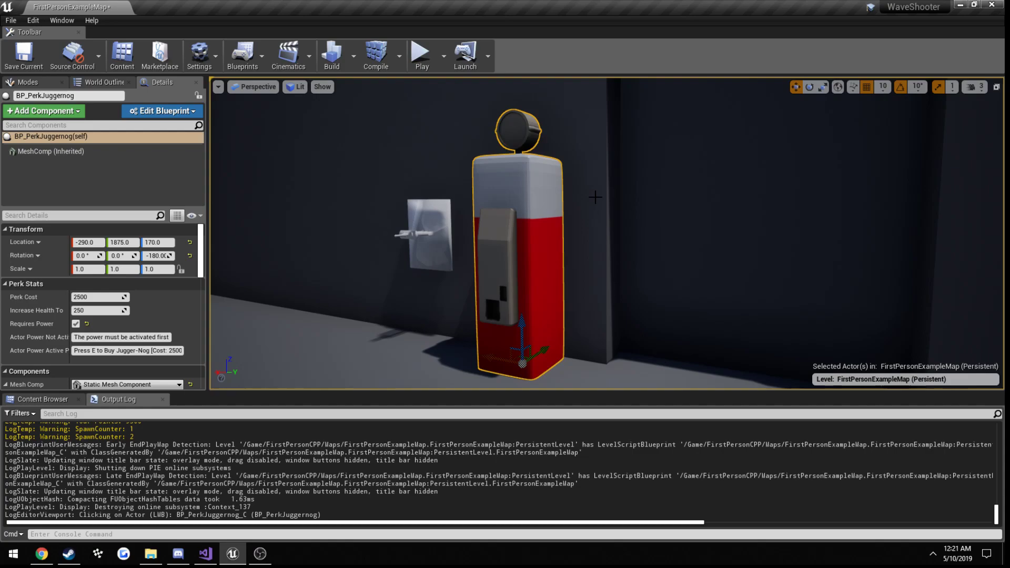
{"action": "mouse_move", "coordinate": [520, 210]}
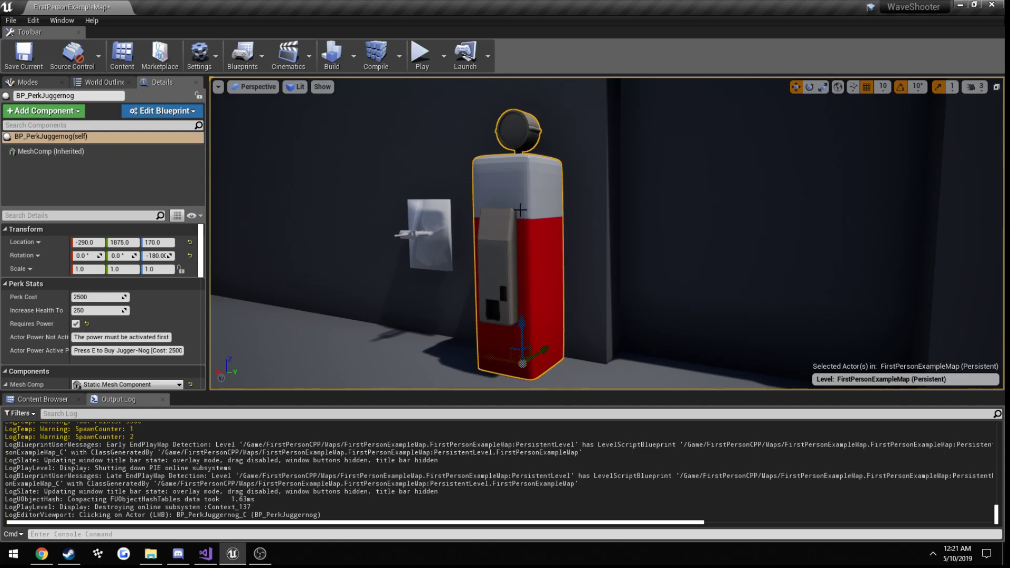
{"action": "left_click", "coordinate": [422, 232]}
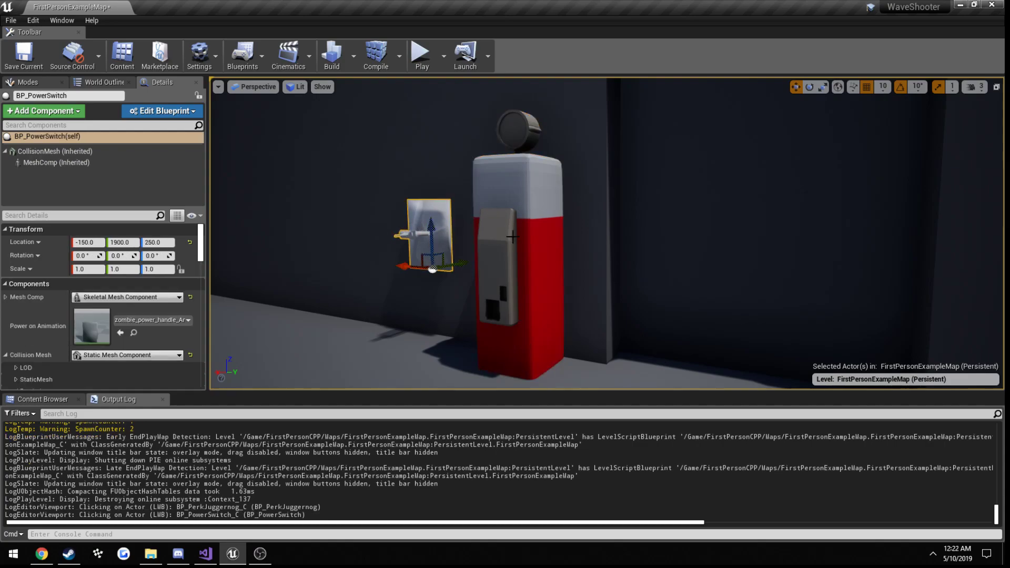